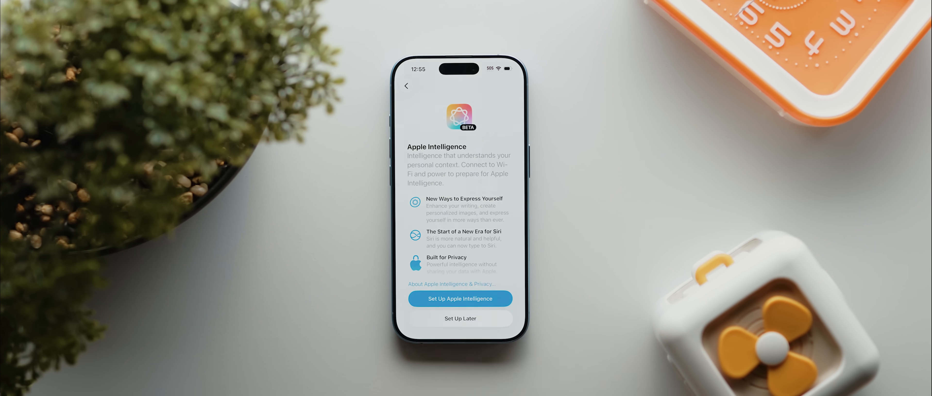
# Step: Skip Apple Intelligence and Siri setup, continue past the beta program and Emergency SOS screens
pyautogui.click(460, 299)
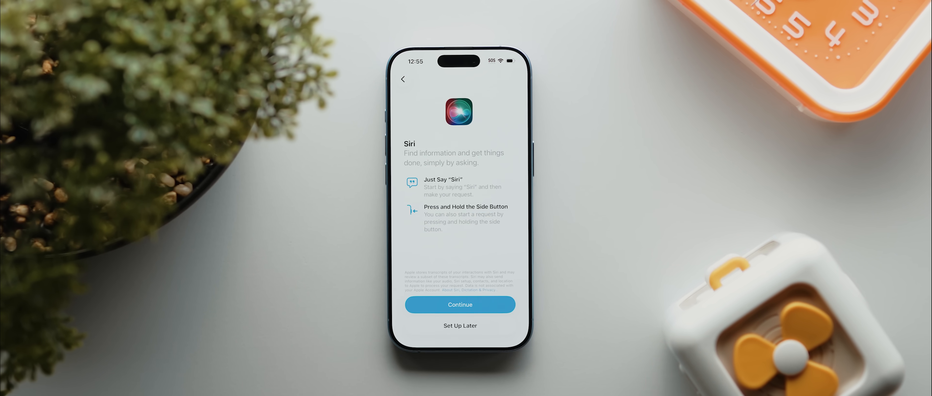
pyautogui.click(460, 305)
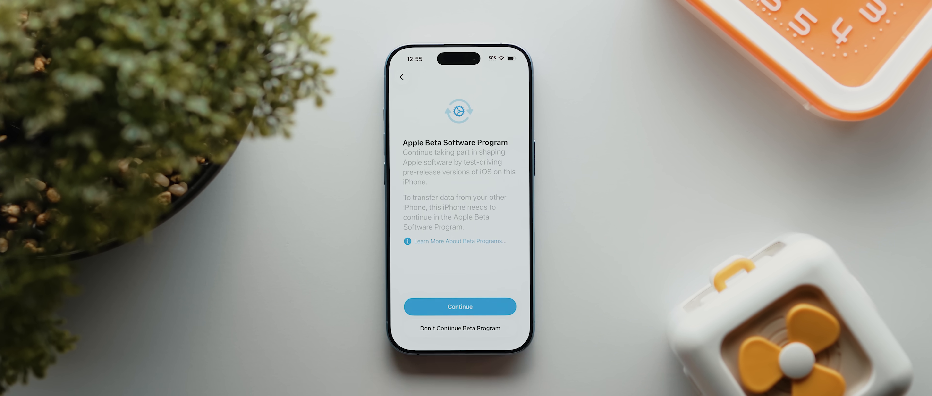
pyautogui.click(460, 307)
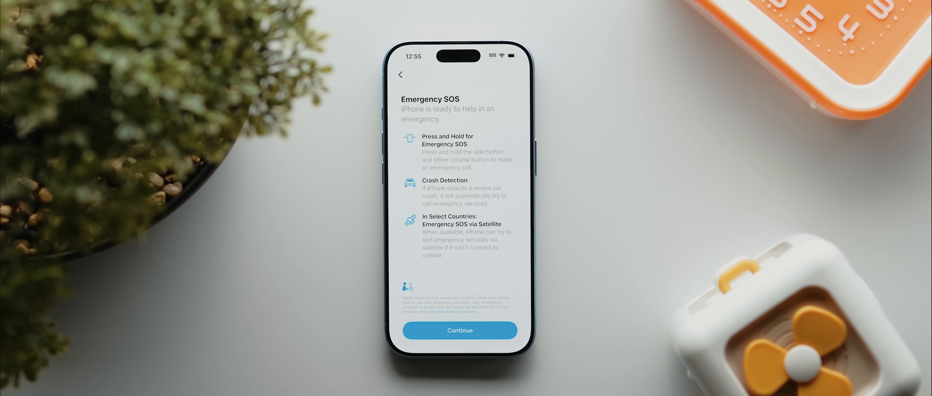
pyautogui.click(459, 331)
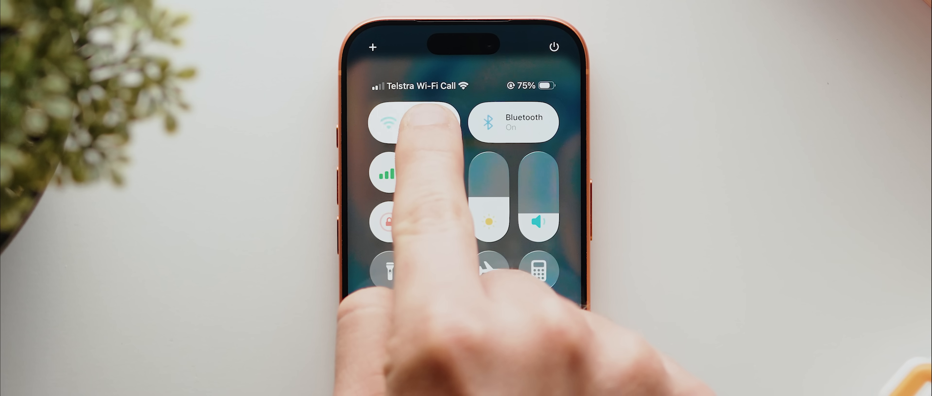
# Step: Show the quick controls with Wi-Fi on Studio 161, Bluetooth, brightness and volume
pyautogui.click(387, 122)
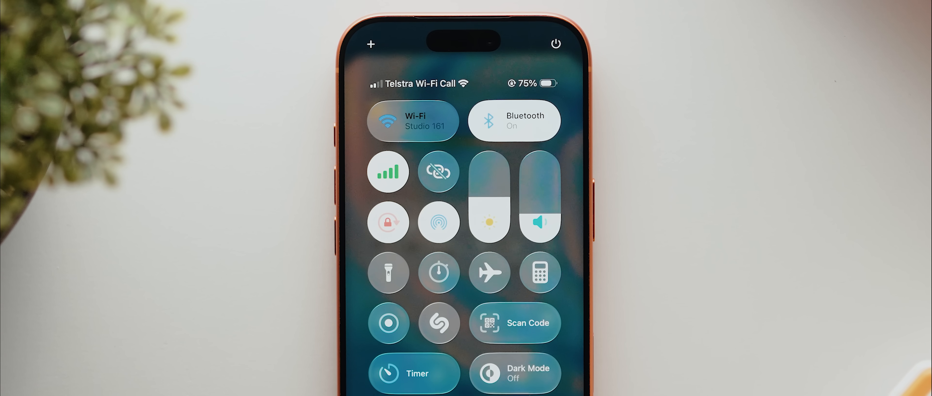
pyautogui.click(413, 121)
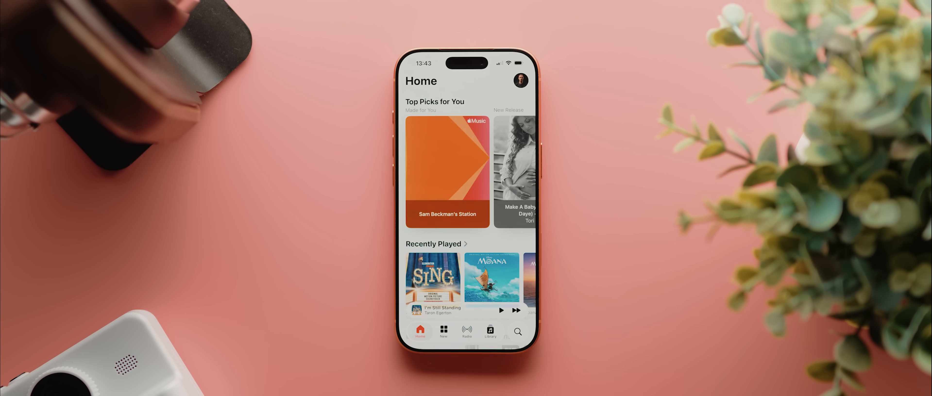
pyautogui.click(444, 330)
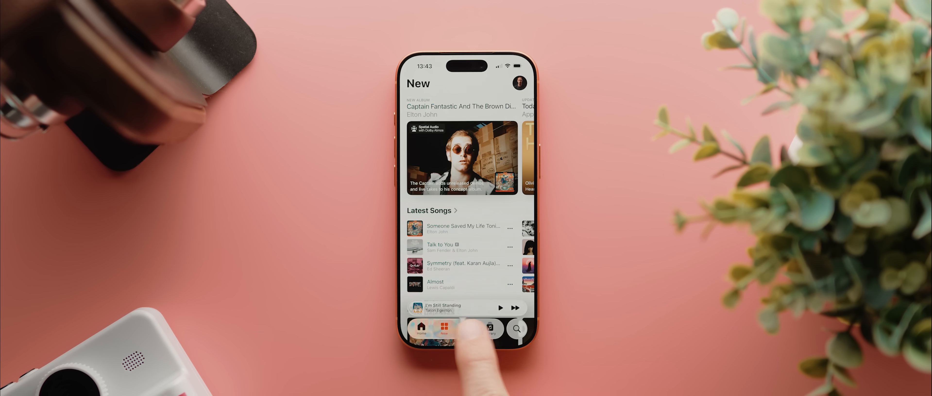
pyautogui.click(468, 322)
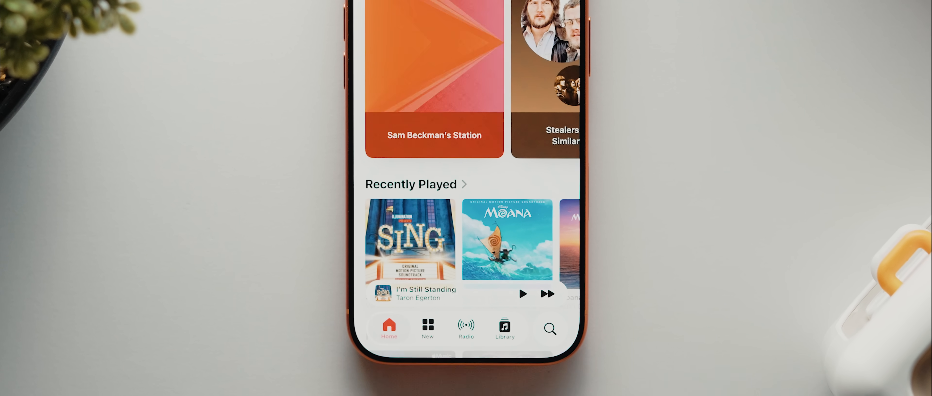
pyautogui.click(389, 329)
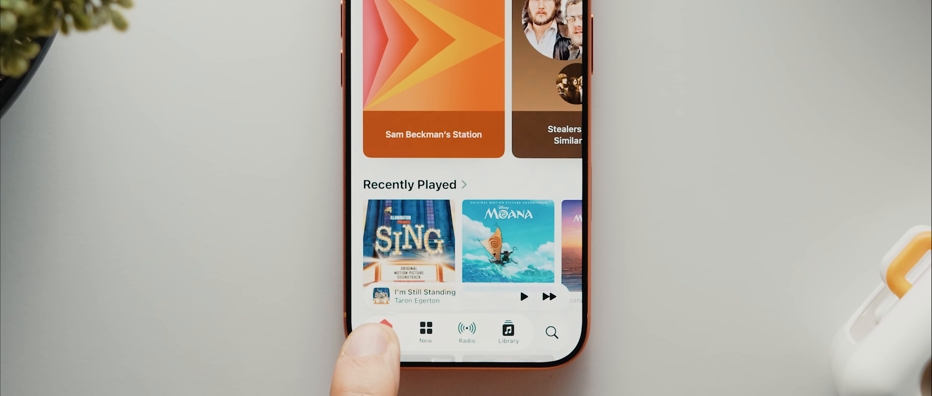
pyautogui.click(385, 332)
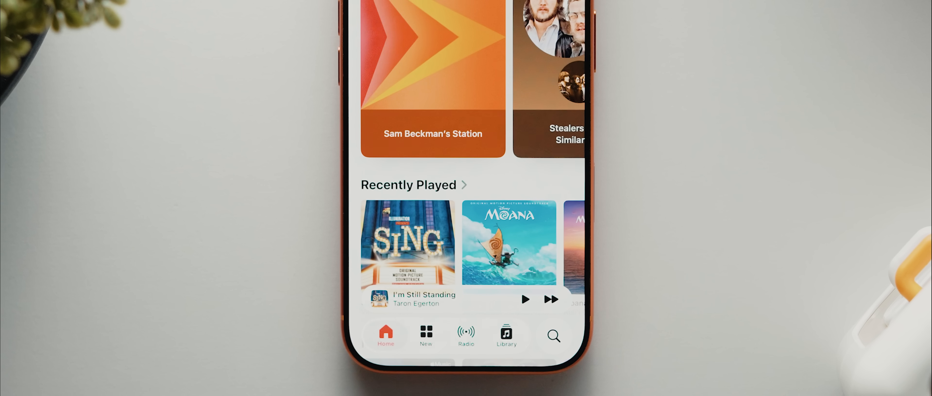
pyautogui.click(507, 336)
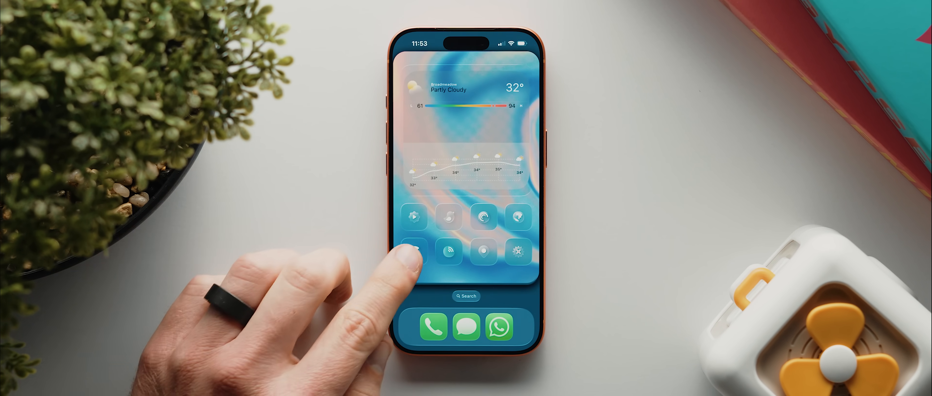
pyautogui.click(414, 251)
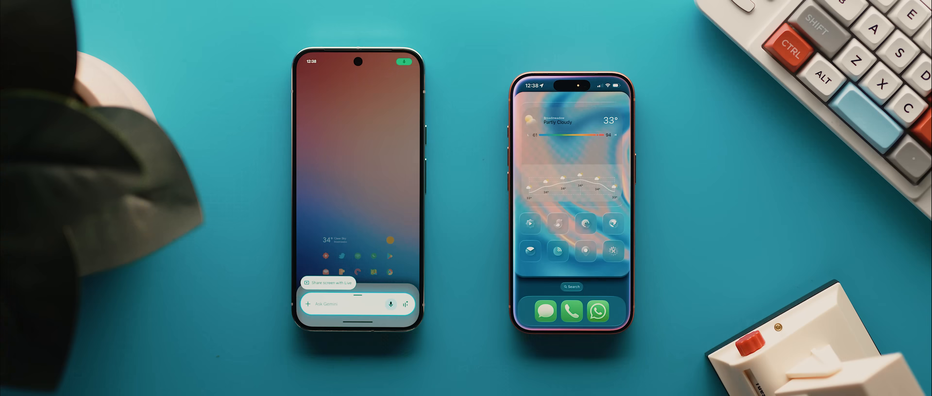
# Step: Ask Siri for 2025 films generating lots of buzz and approve Use ChatGPT
pyautogui.write('can you generate a list of films released')
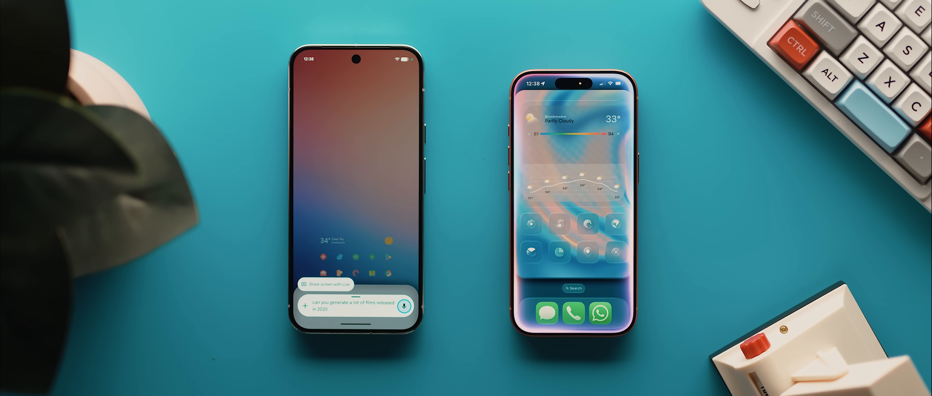
pyautogui.write('that are generating lots of Buzz')
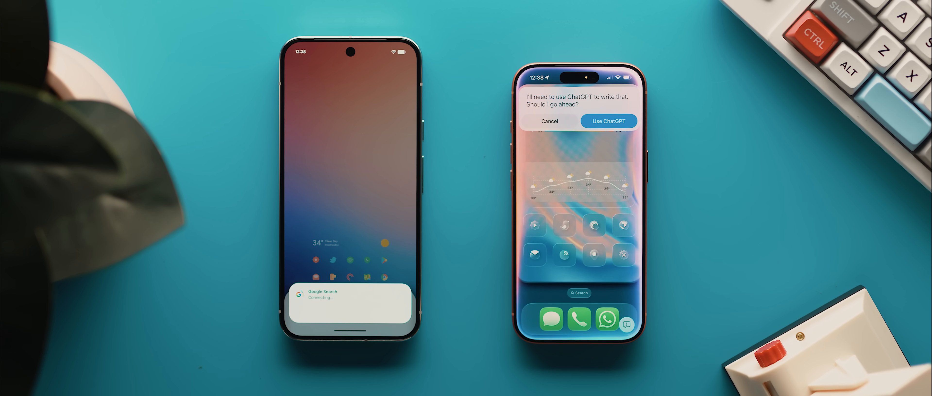
pyautogui.click(608, 121)
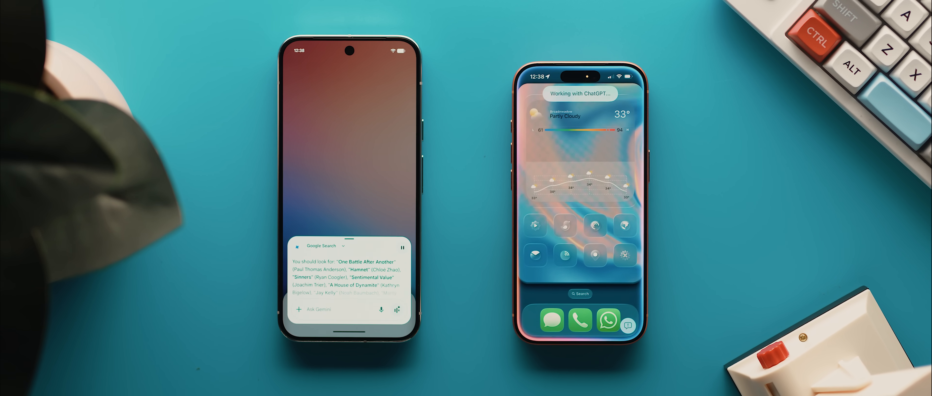